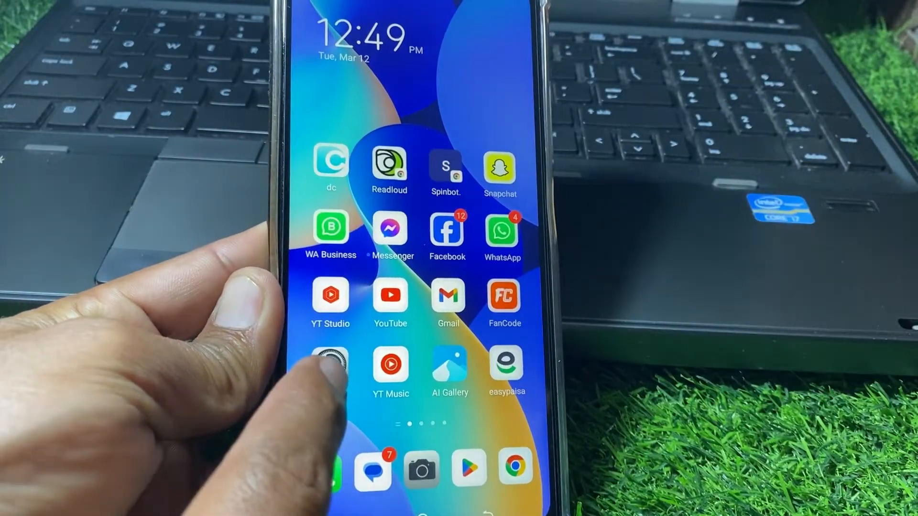
Go from the home screen into Settings and reach the Google services page for this device.
{"action": "left_click", "coordinate": [330, 365]}
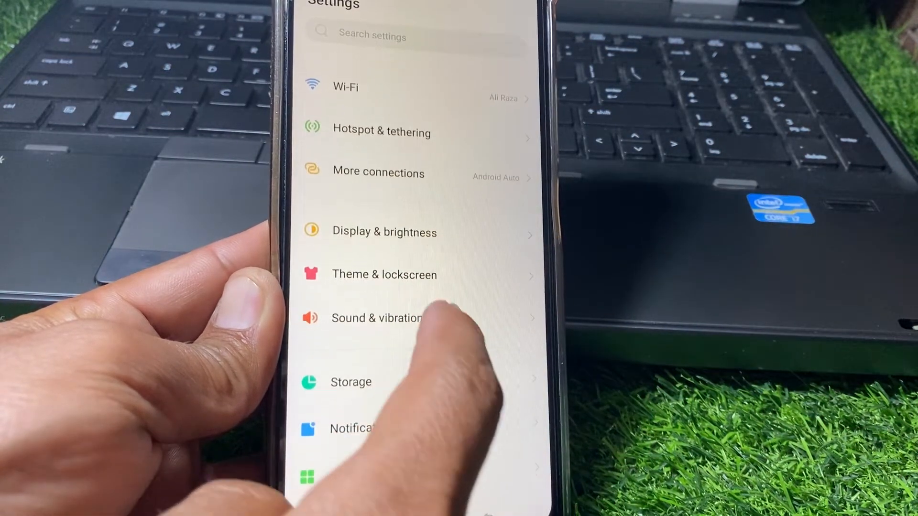
{"action": "scroll", "scroll_direction": "down", "scroll_amount": 3}
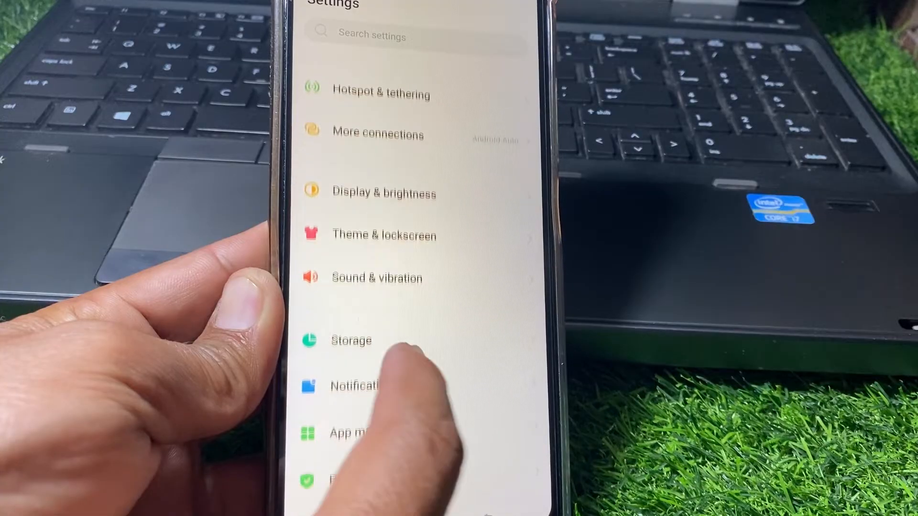
{"action": "scroll", "scroll_direction": "down", "scroll_amount": 3}
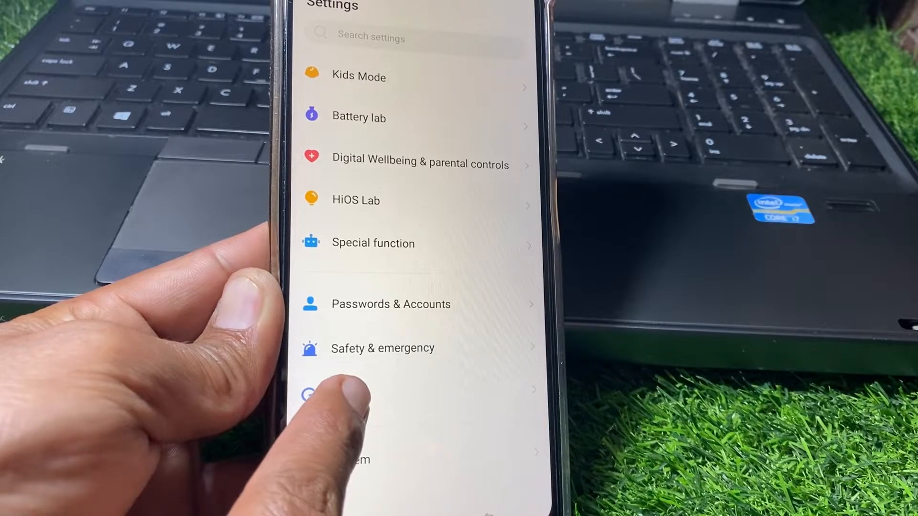
{"action": "left_click", "coordinate": [351, 389]}
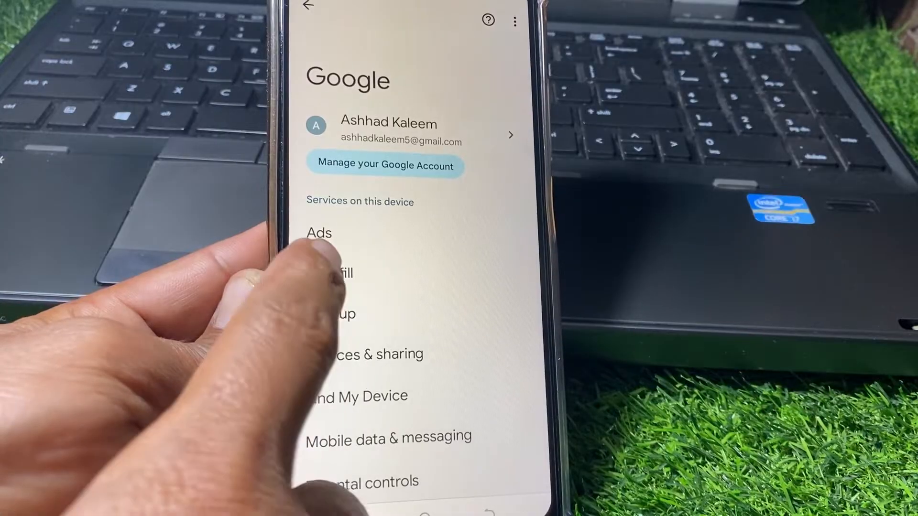
Enter the Autofill options listed under Services on this device.
{"action": "left_click", "coordinate": [334, 274]}
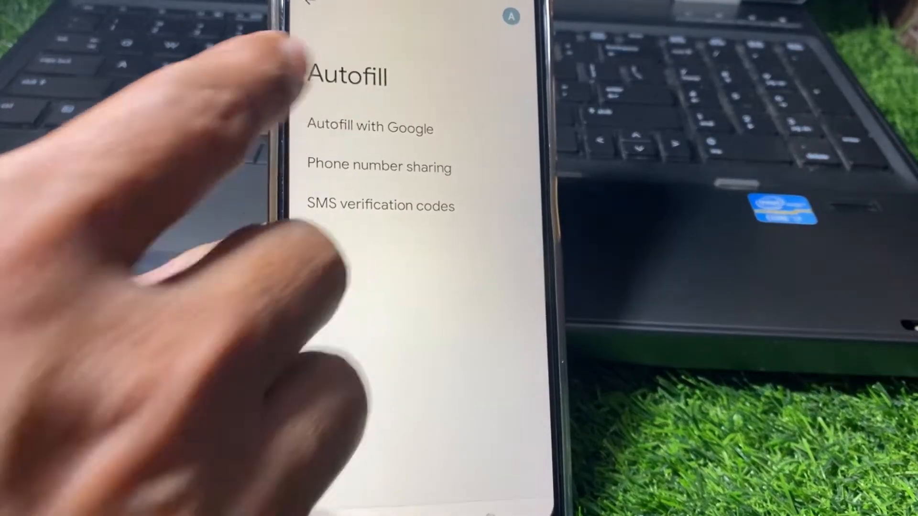
Toggle Use Autofill with Google off and back on so it ends switched on.
{"action": "left_click", "coordinate": [369, 127]}
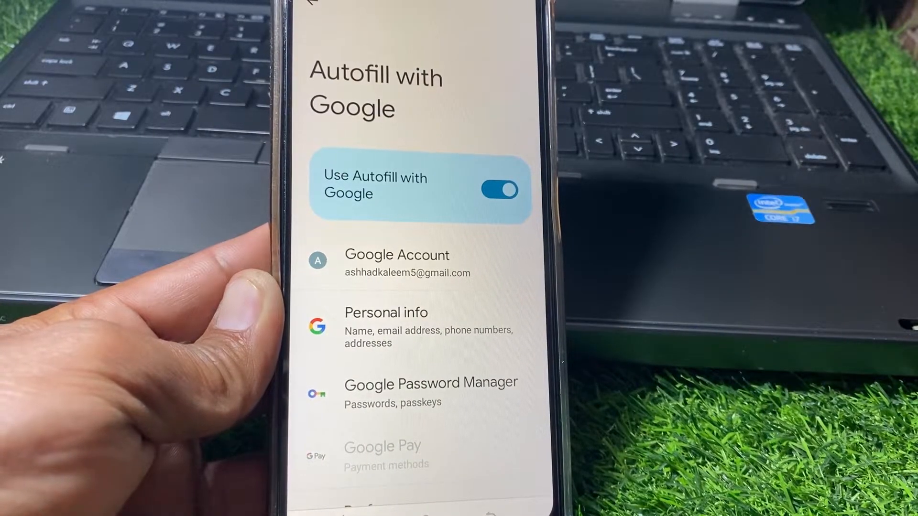
{"action": "left_click", "coordinate": [500, 188]}
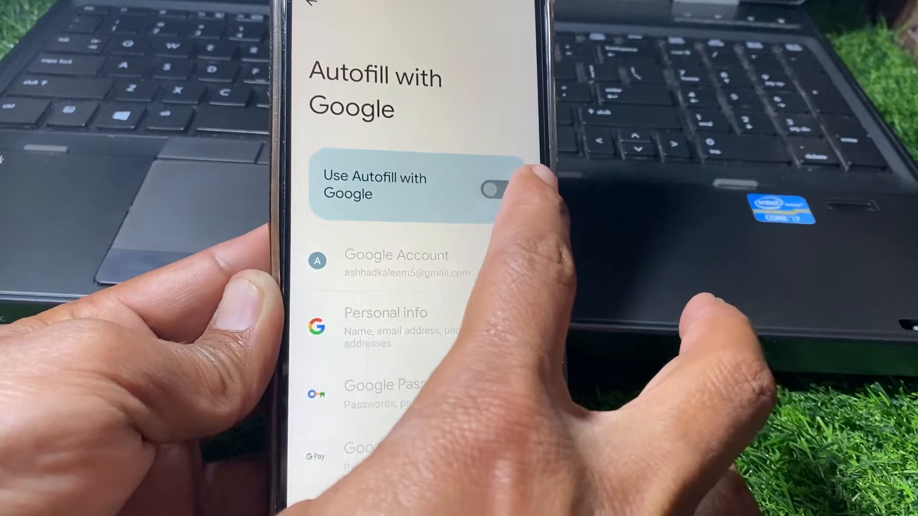
{"action": "left_click", "coordinate": [494, 188]}
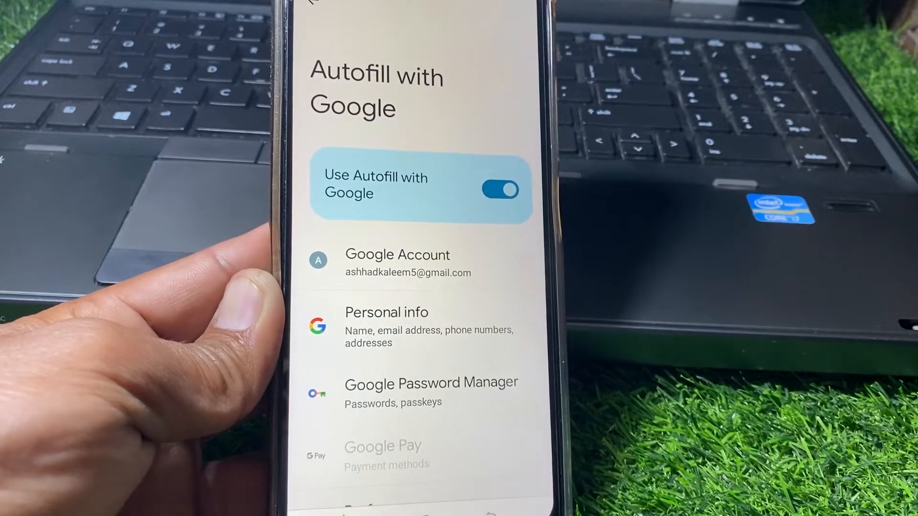